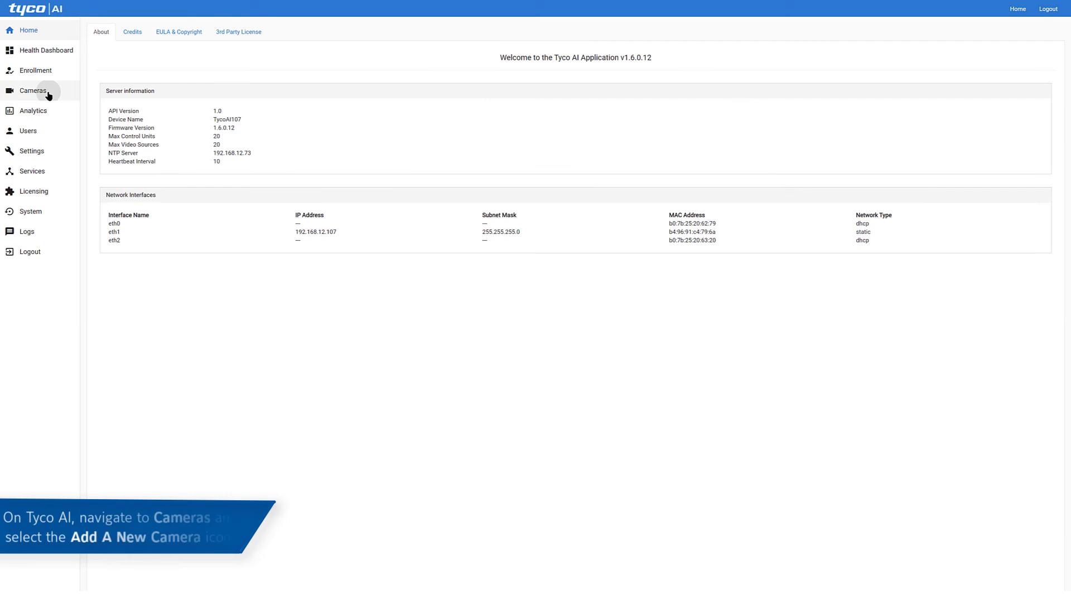
# From the Cameras page, start a new camera and reach its Camera Type choice.
pyautogui.click(32, 91)
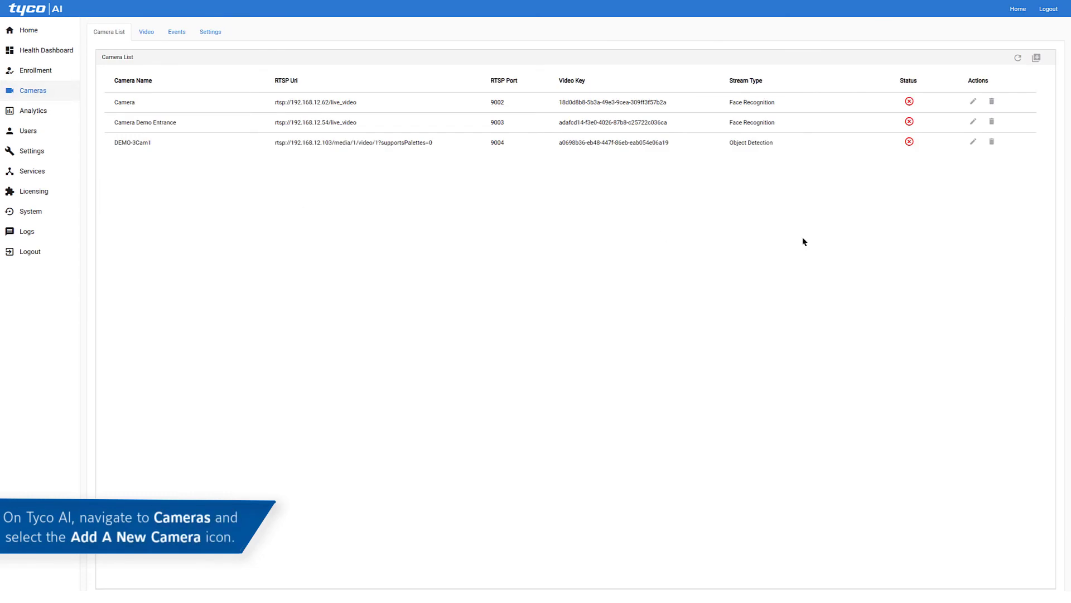
pyautogui.click(1035, 57)
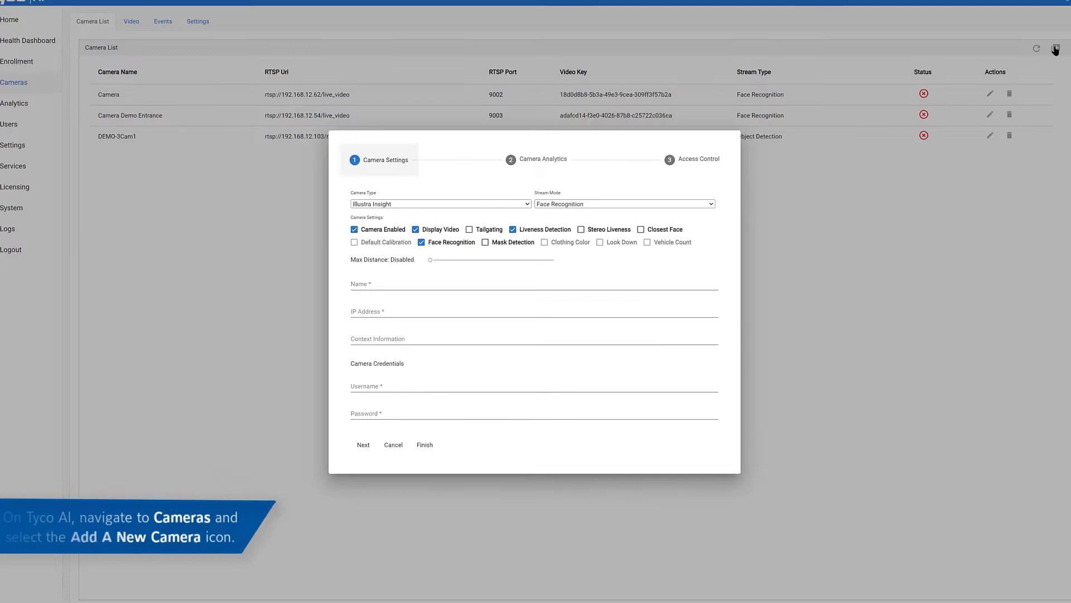
pyautogui.click(440, 203)
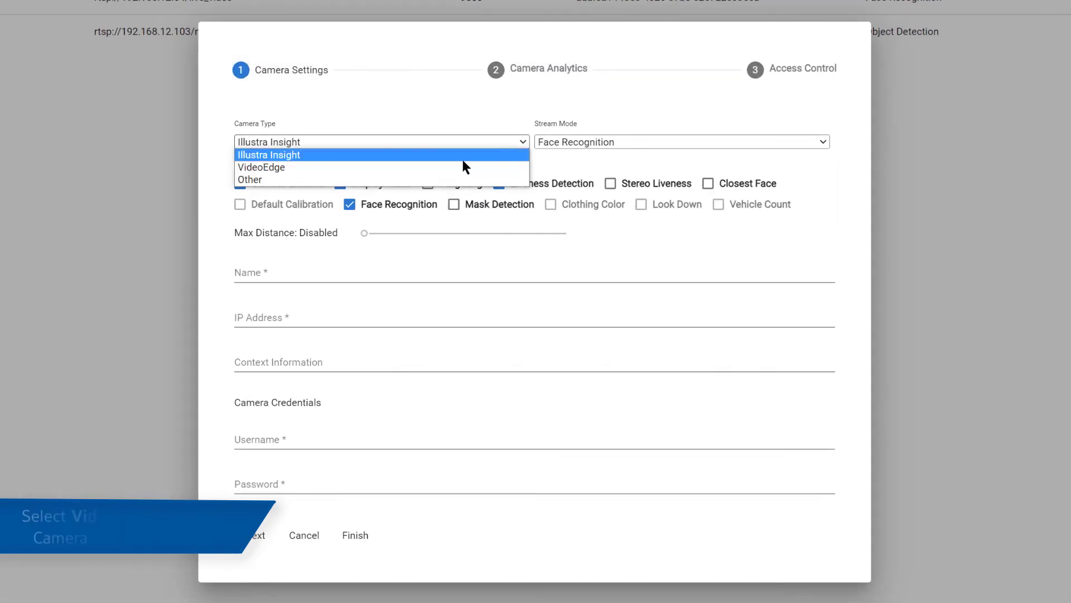
# Choose VideoEdge as camera type and Person Falling as stream mode.
pyautogui.click(261, 166)
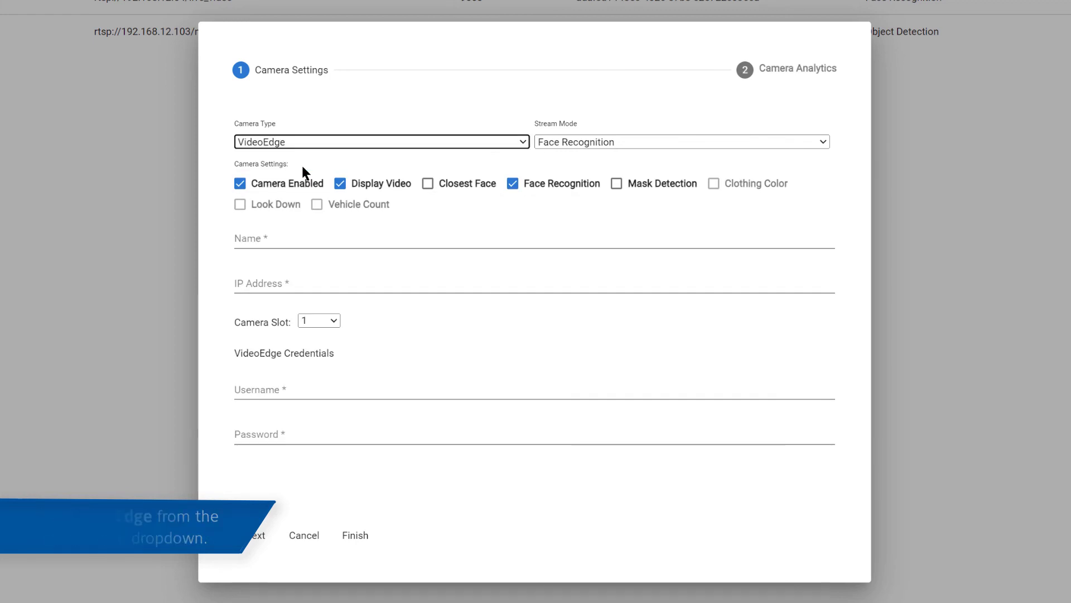
pyautogui.click(681, 142)
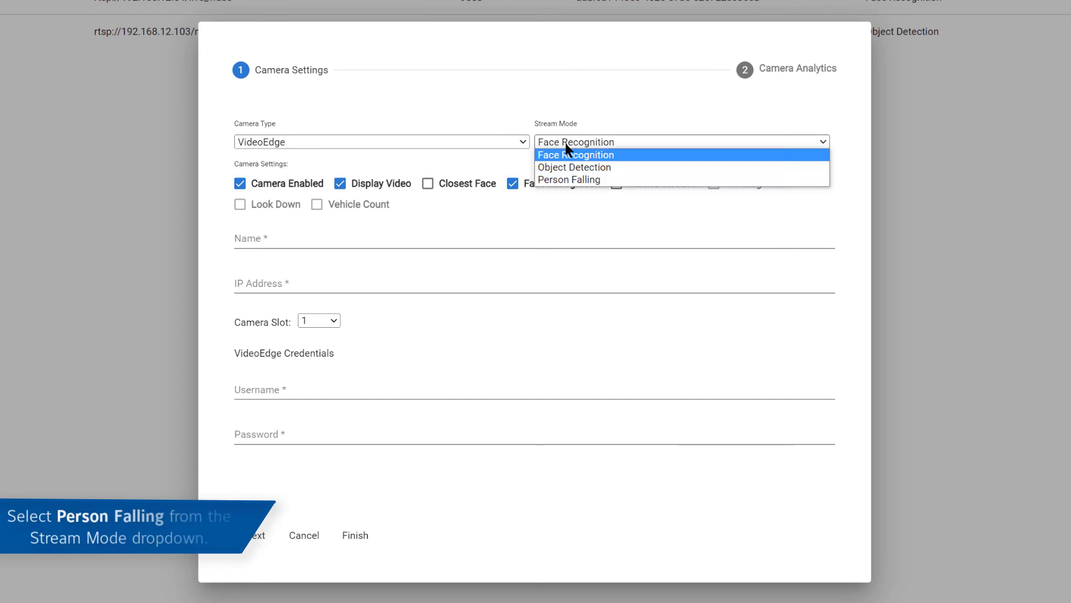
pyautogui.moveTo(598, 179)
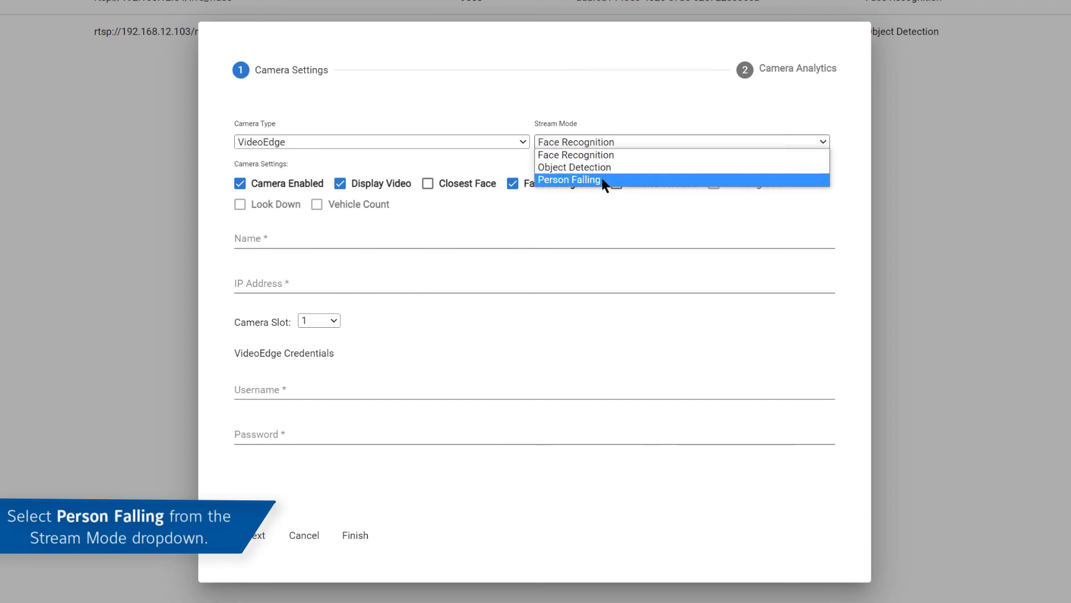
pyautogui.click(568, 180)
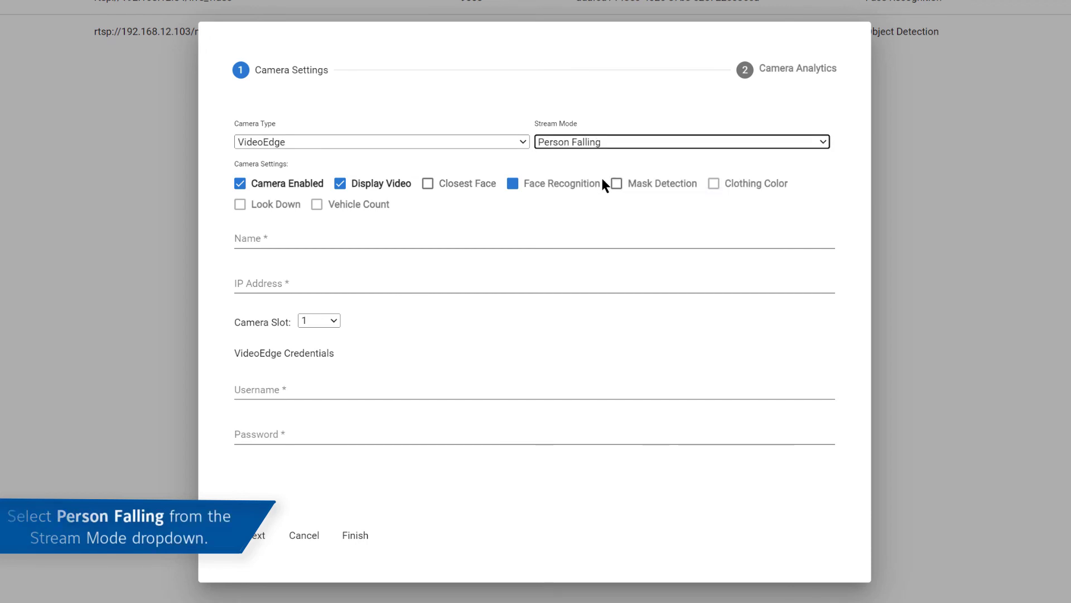
pyautogui.click(513, 183)
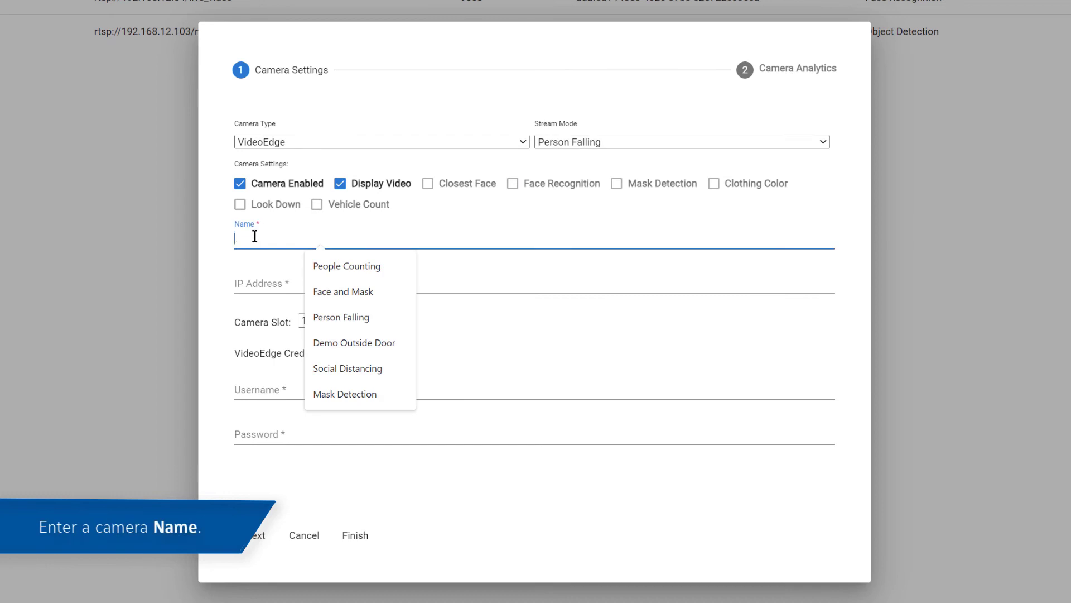
# Name the camera Demo Area with IP 192.168.12.100 and camera slot 9.
pyautogui.write('Demo Area')
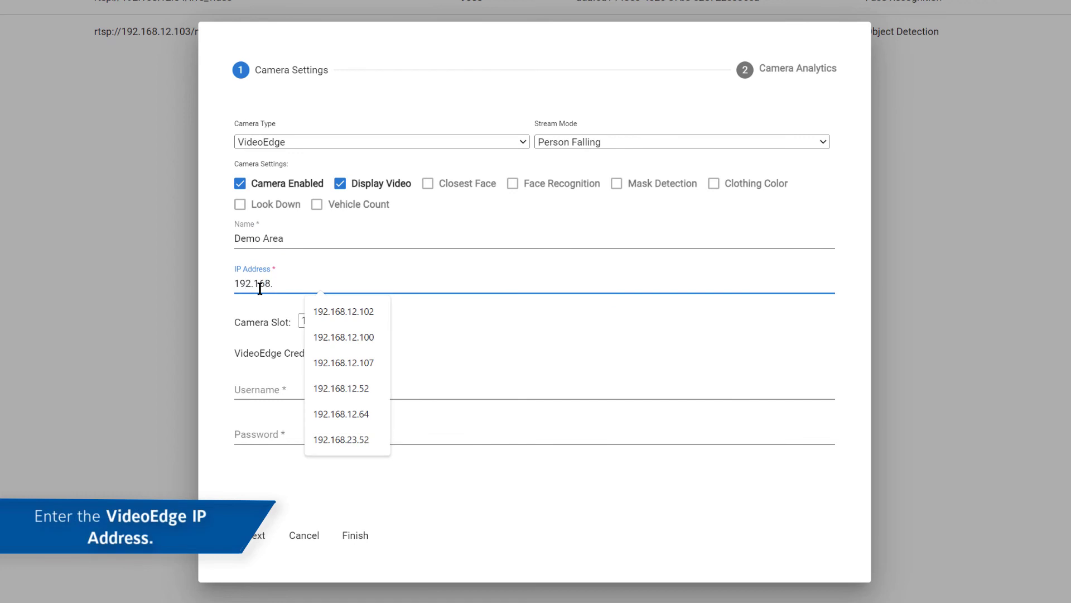
pyautogui.click(342, 336)
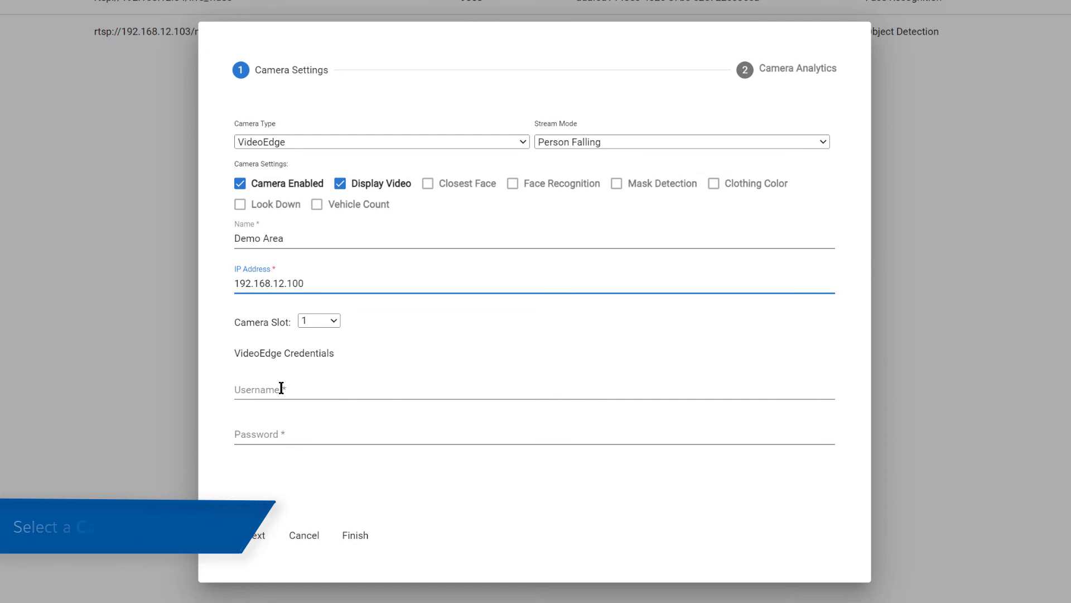
pyautogui.click(318, 320)
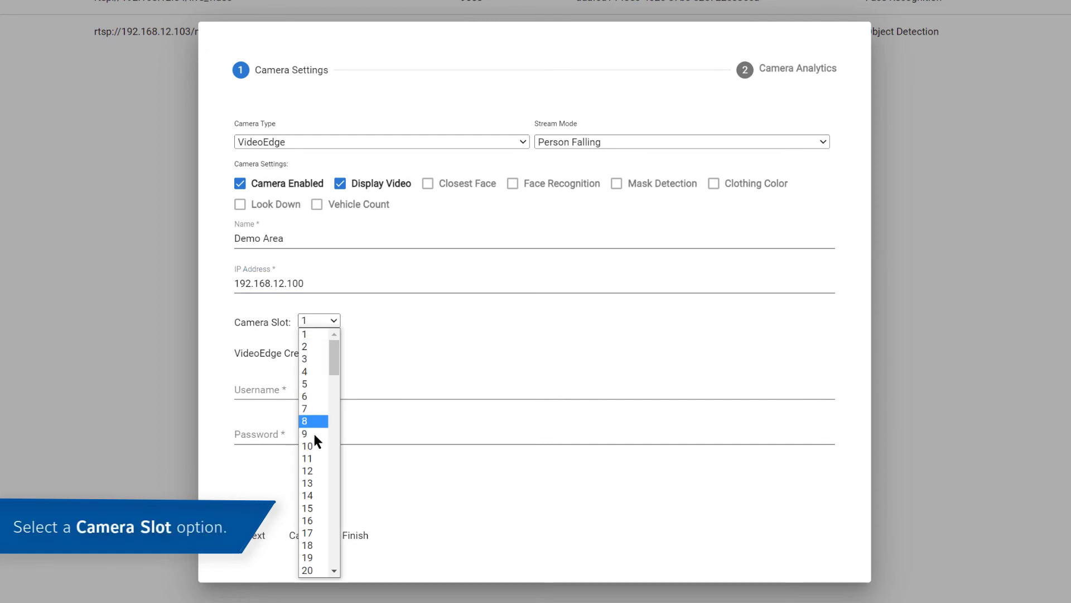
pyautogui.click(303, 433)
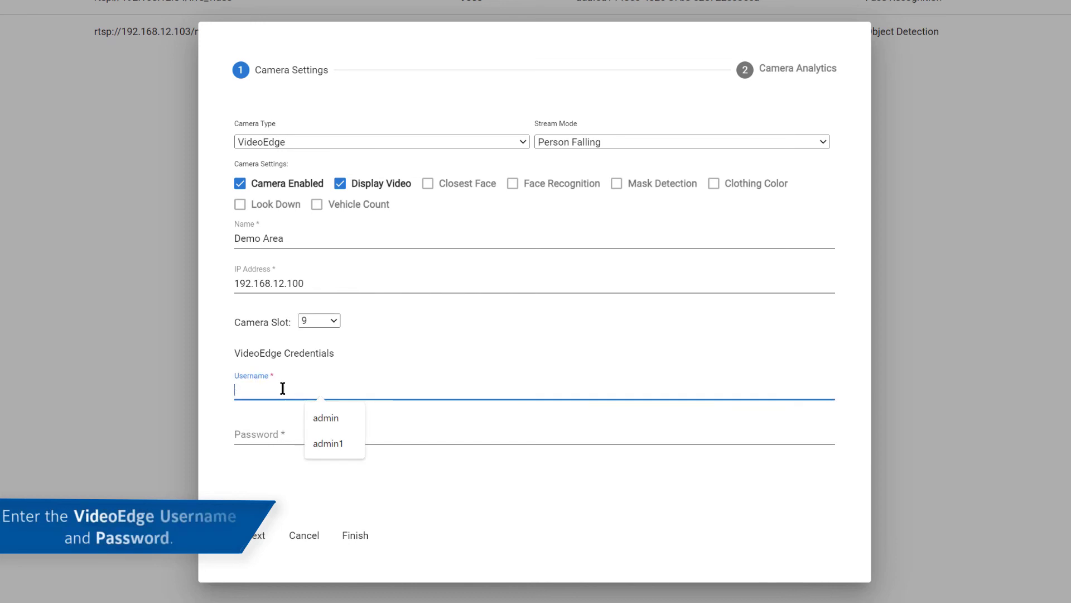
# Enter VideoEdge username admin with its password and continue to Camera Analytics.
pyautogui.write('admin')
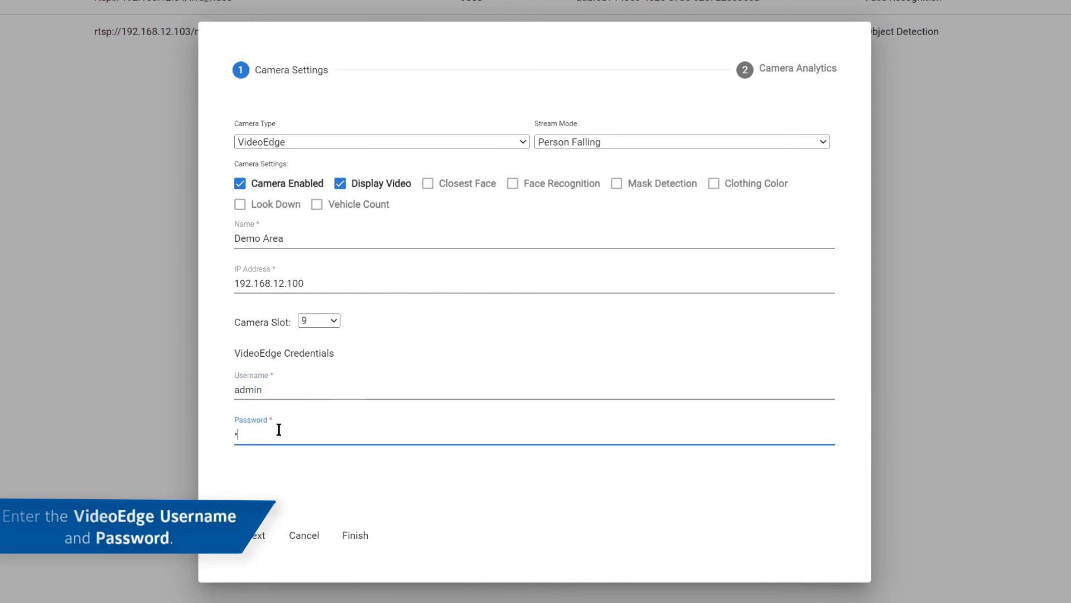
pyautogui.write('password')
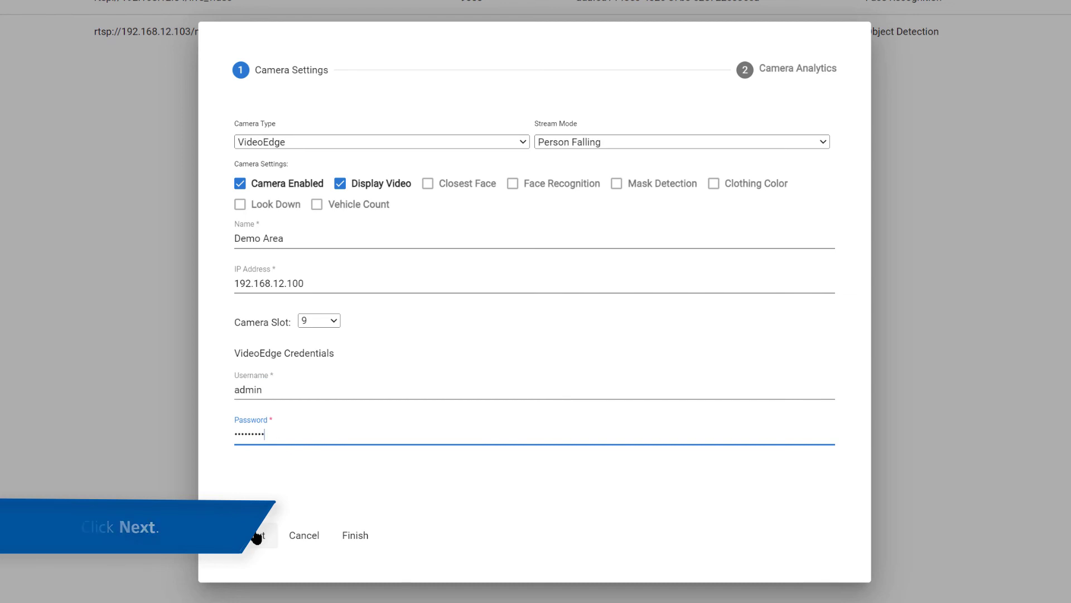
pyautogui.click(258, 534)
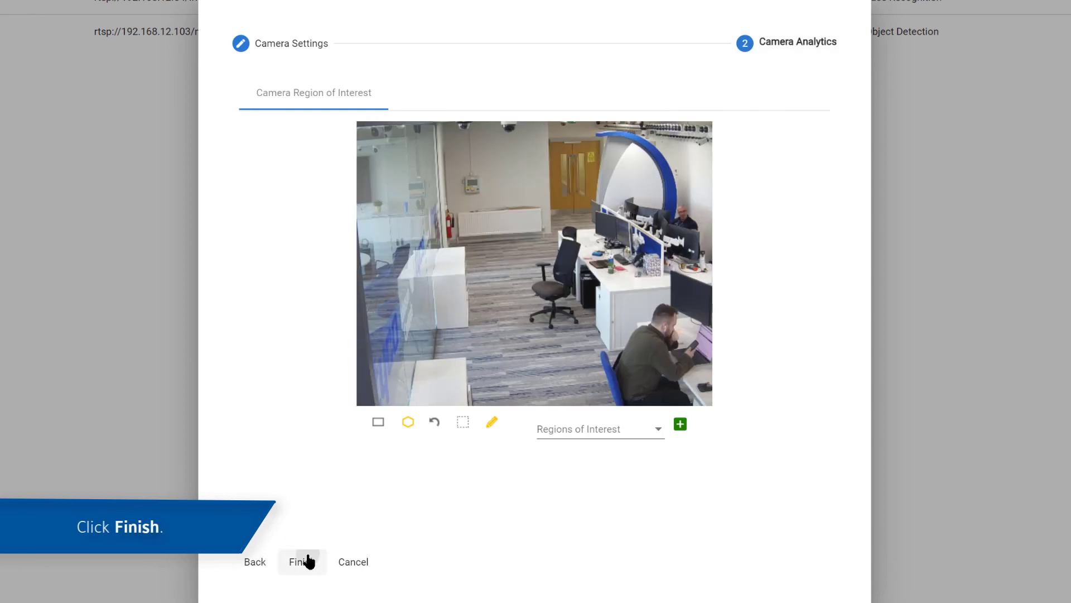
# Finish the camera so Demo Area shows in the refreshed list with Person Falling type.
pyautogui.click(301, 561)
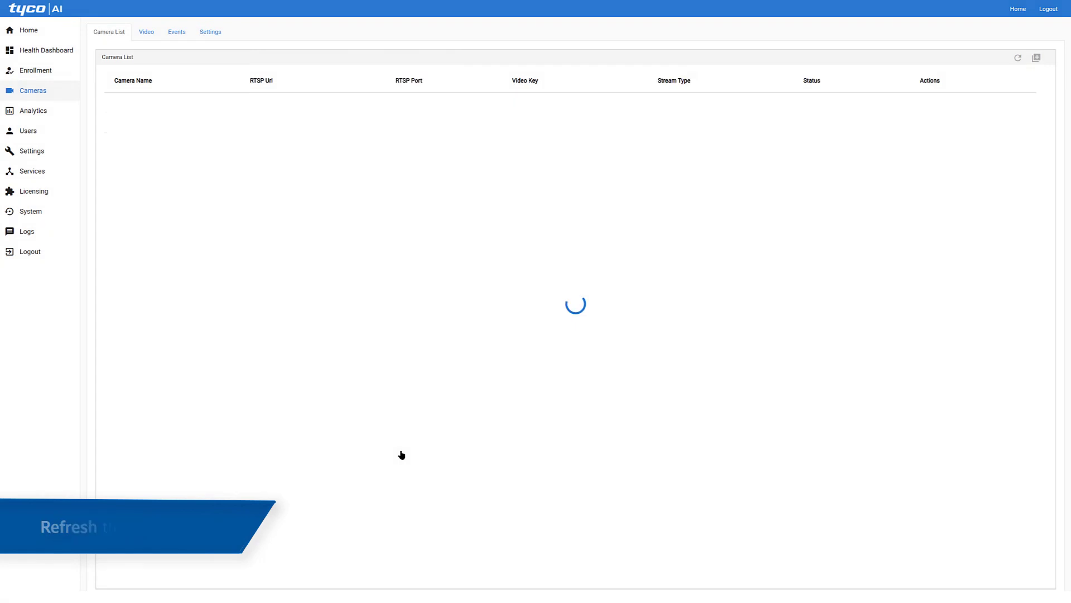
pyautogui.click(1018, 57)
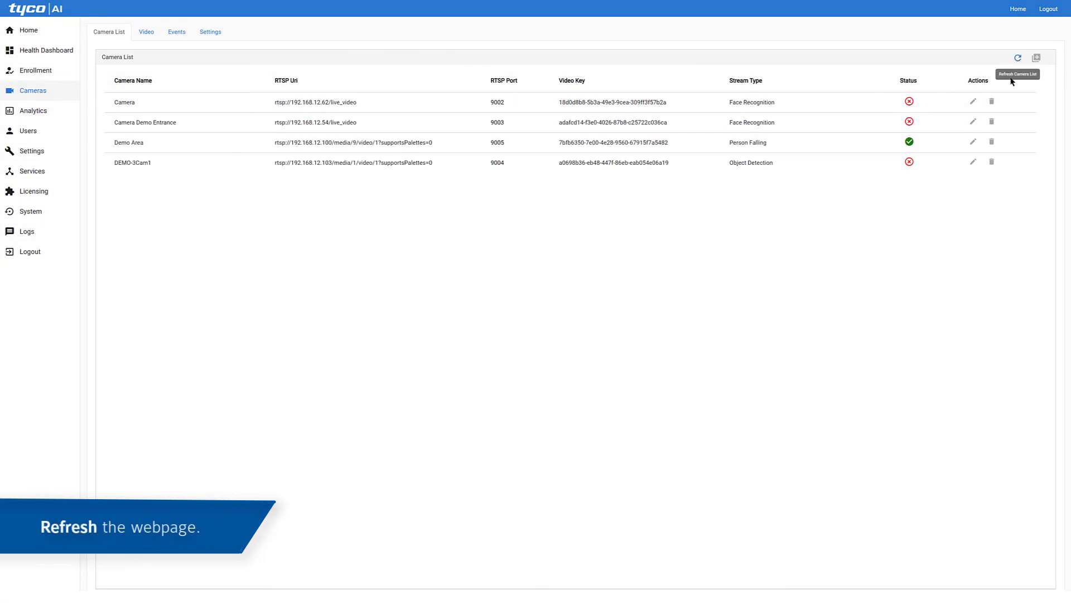
pyautogui.moveTo(909, 141)
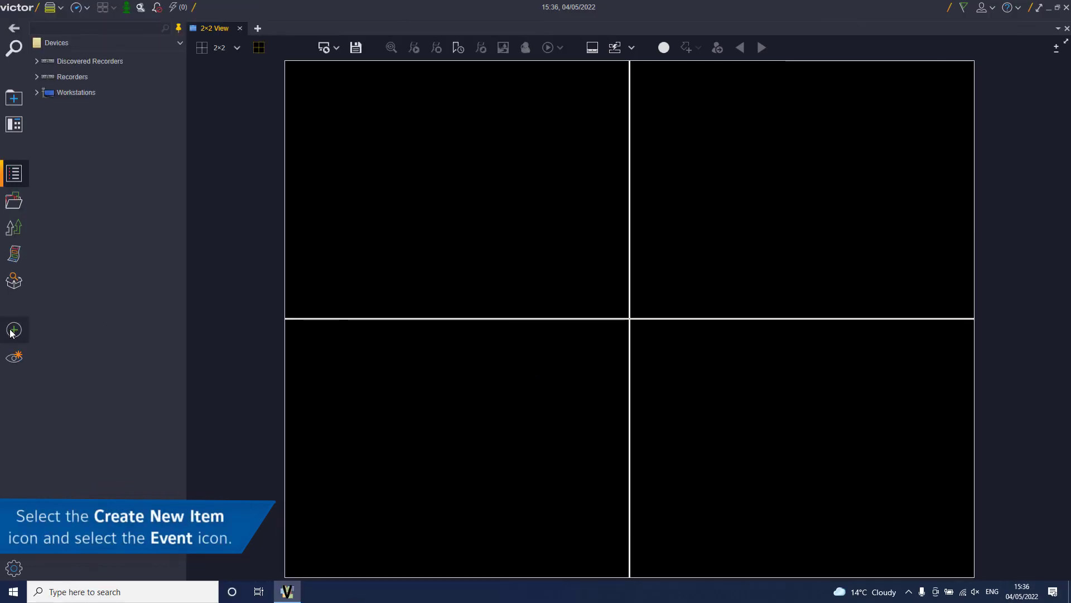
# Create a new event named Person Falling, check its Medium priority, and save it.
pyautogui.click(13, 329)
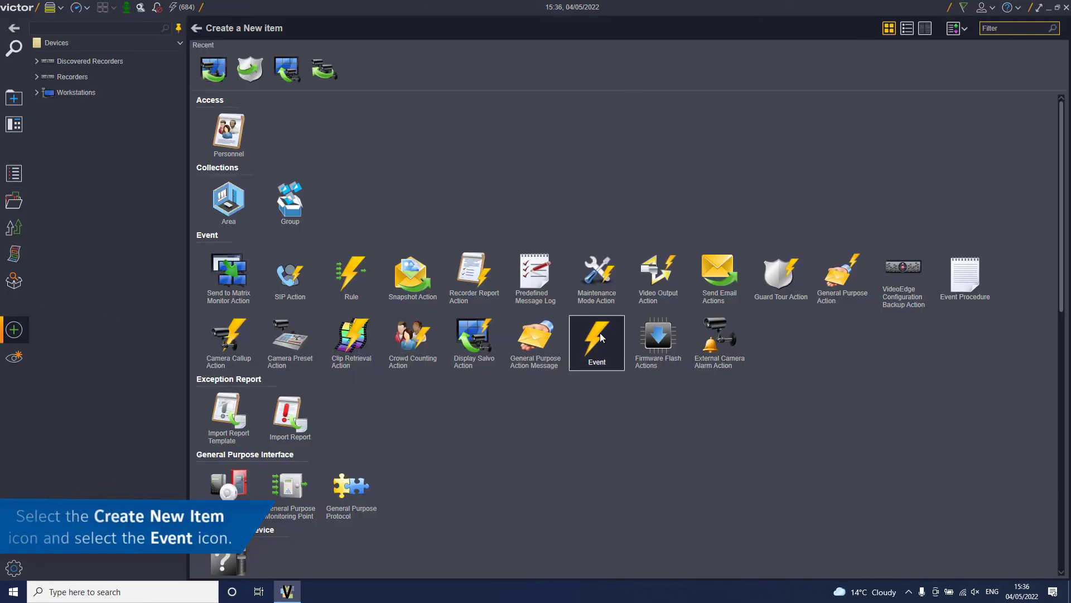
pyautogui.click(595, 343)
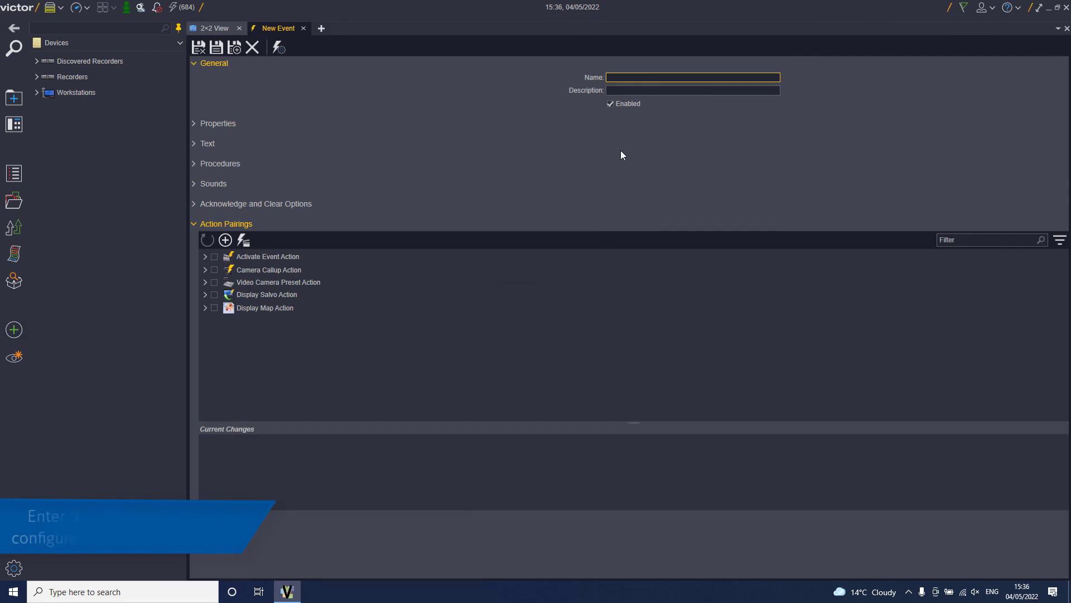
pyautogui.write('Person Falling')
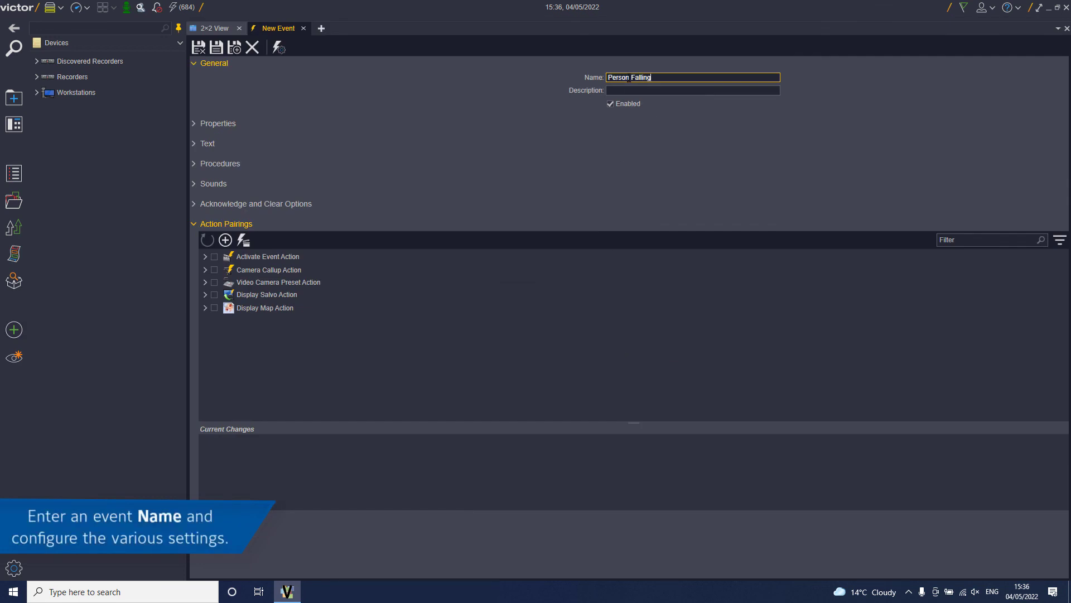
pyautogui.click(217, 123)
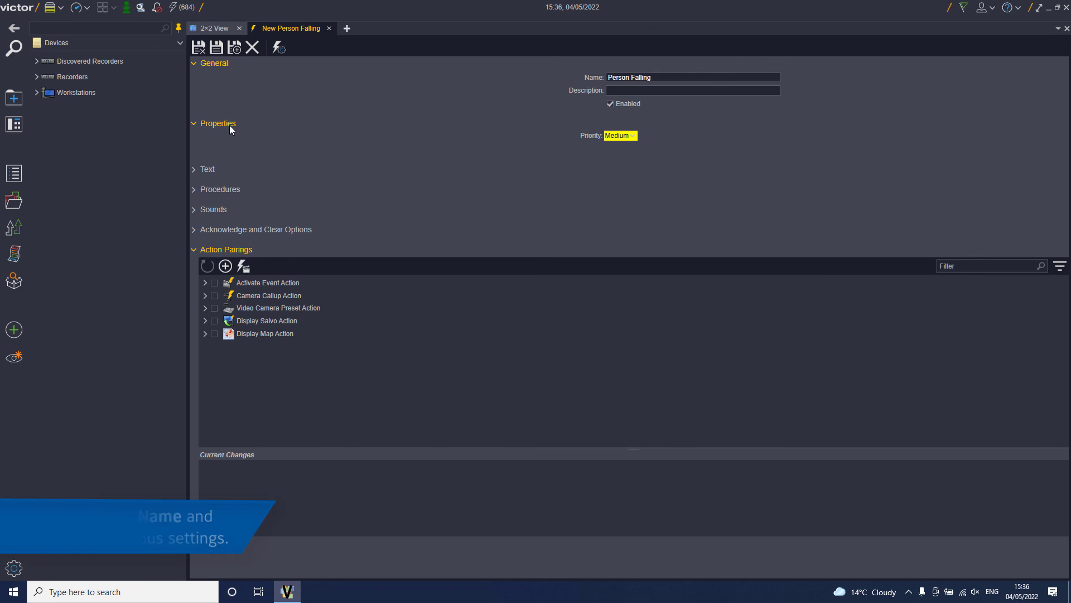
pyautogui.moveTo(215, 47)
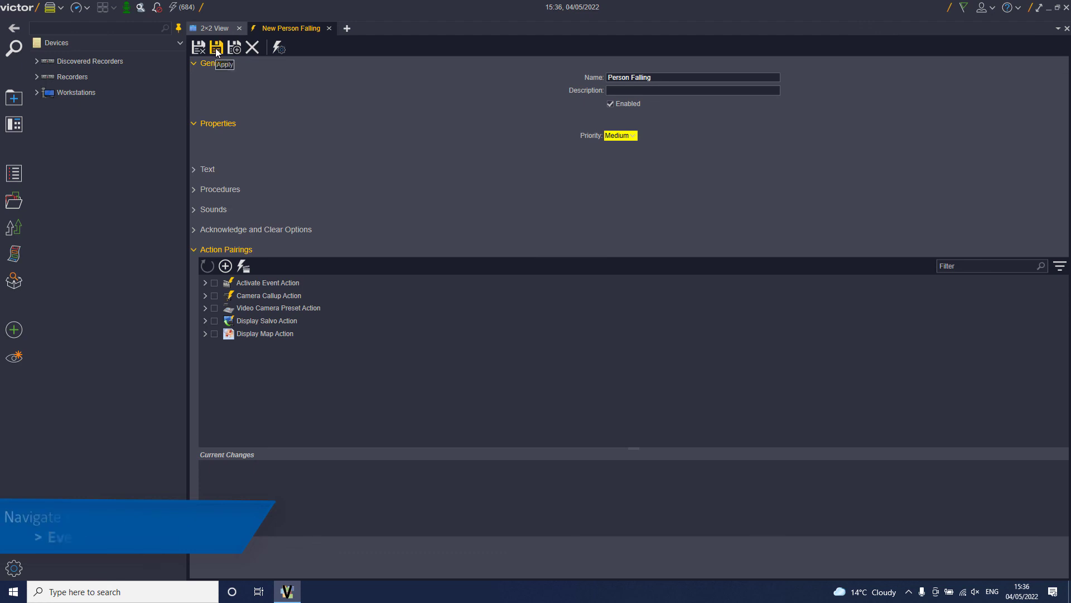
pyautogui.click(216, 47)
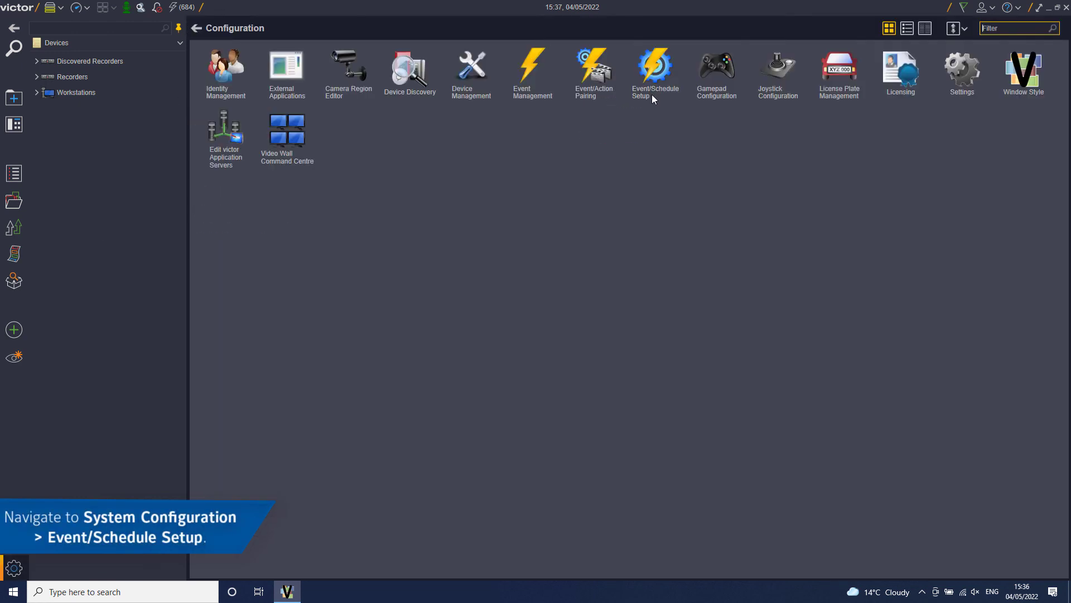
# In Event/Schedule Setup, add a Fall Detection alert to the Reception Sliding Doors Pro 3 camera.
pyautogui.click(653, 72)
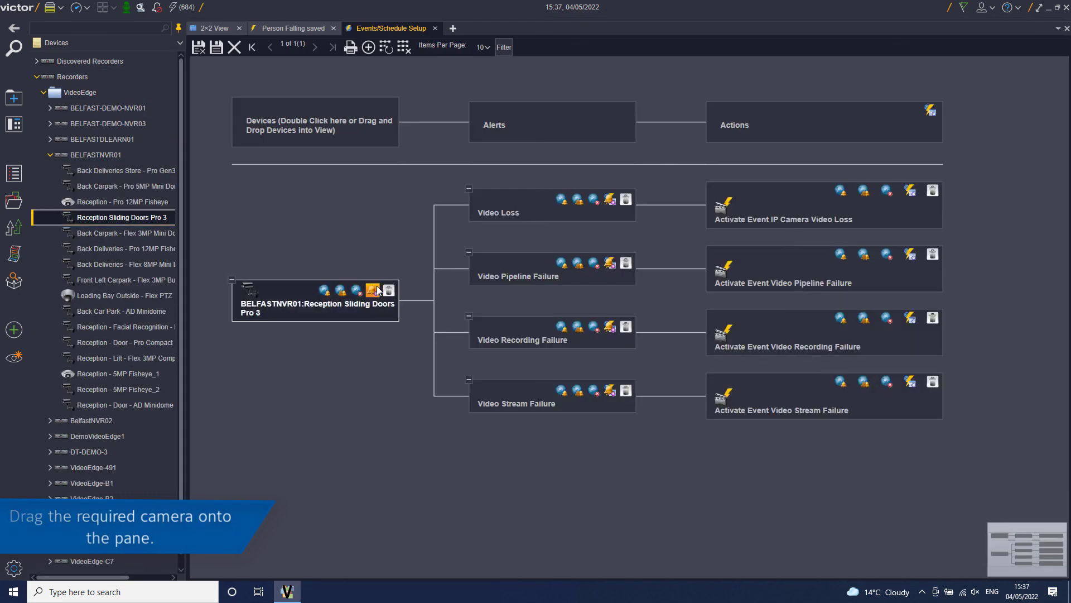
pyautogui.click(373, 290)
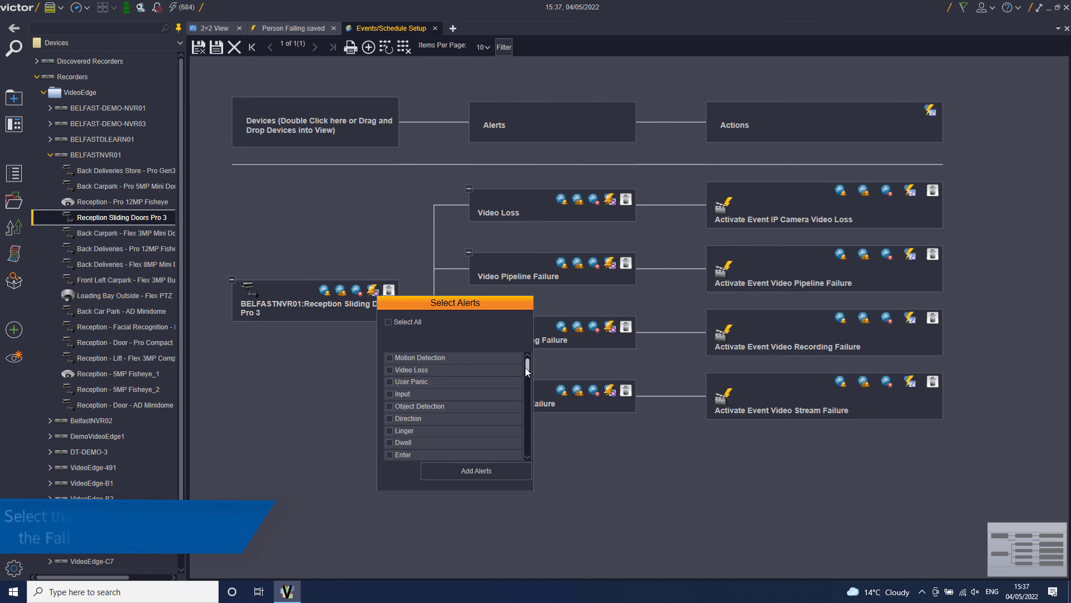
pyautogui.scroll(-3)
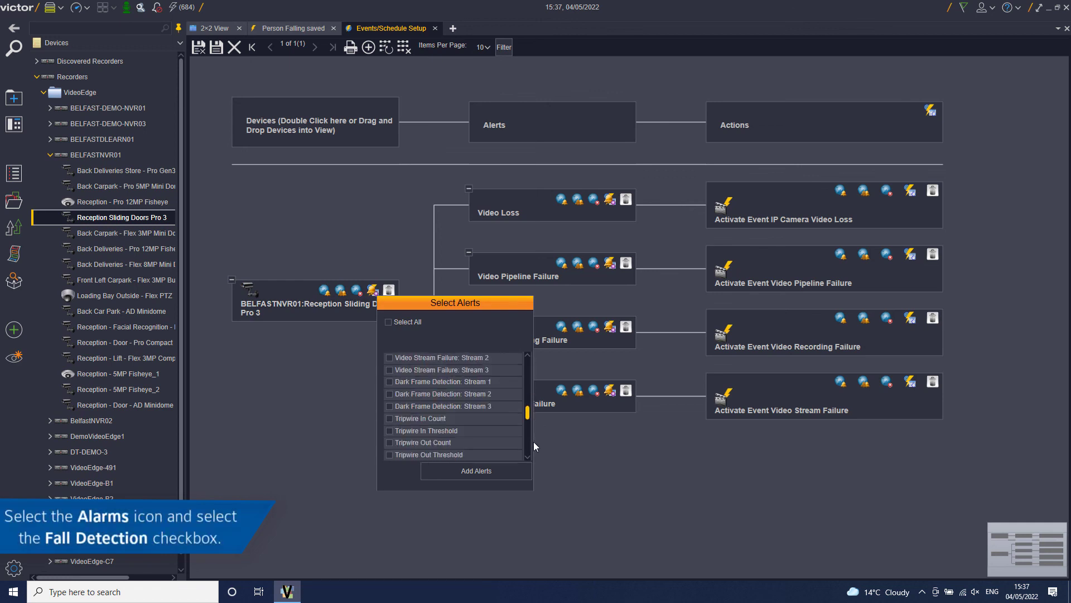
pyautogui.scroll(-3)
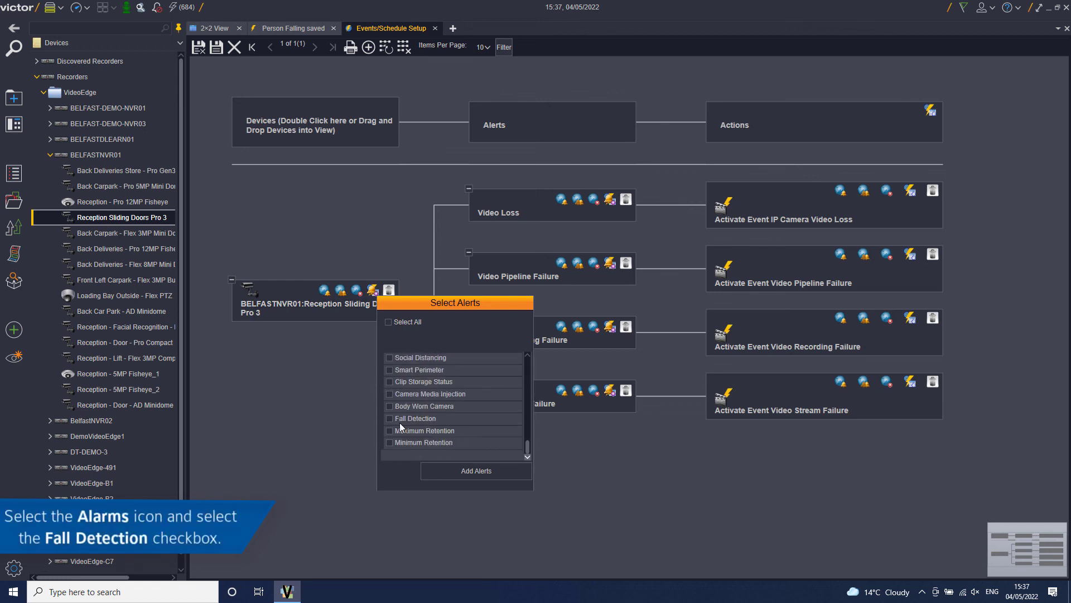
pyautogui.click(390, 419)
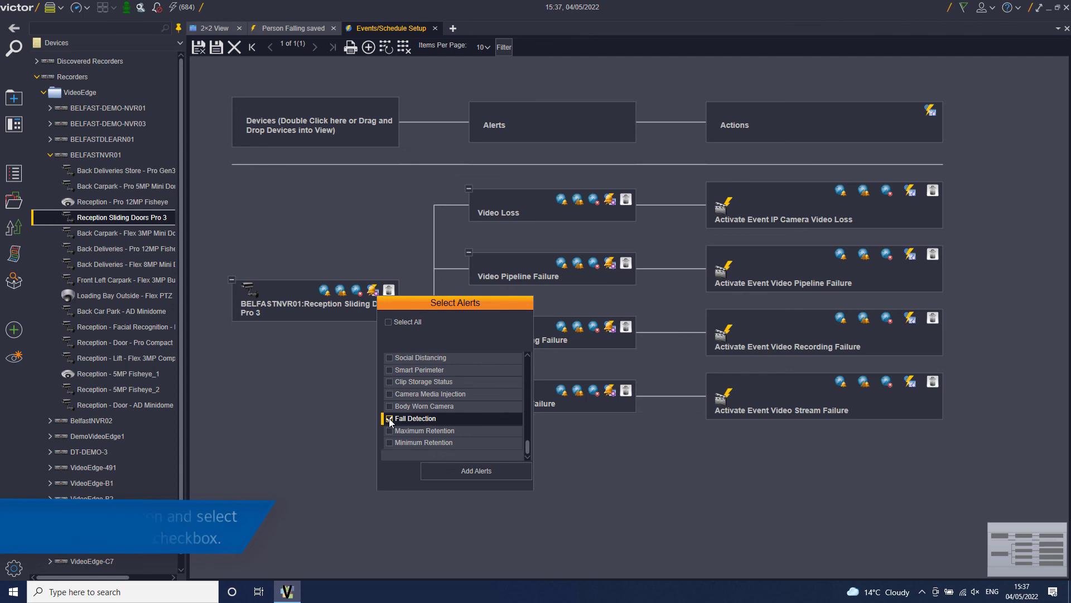
pyautogui.click(389, 418)
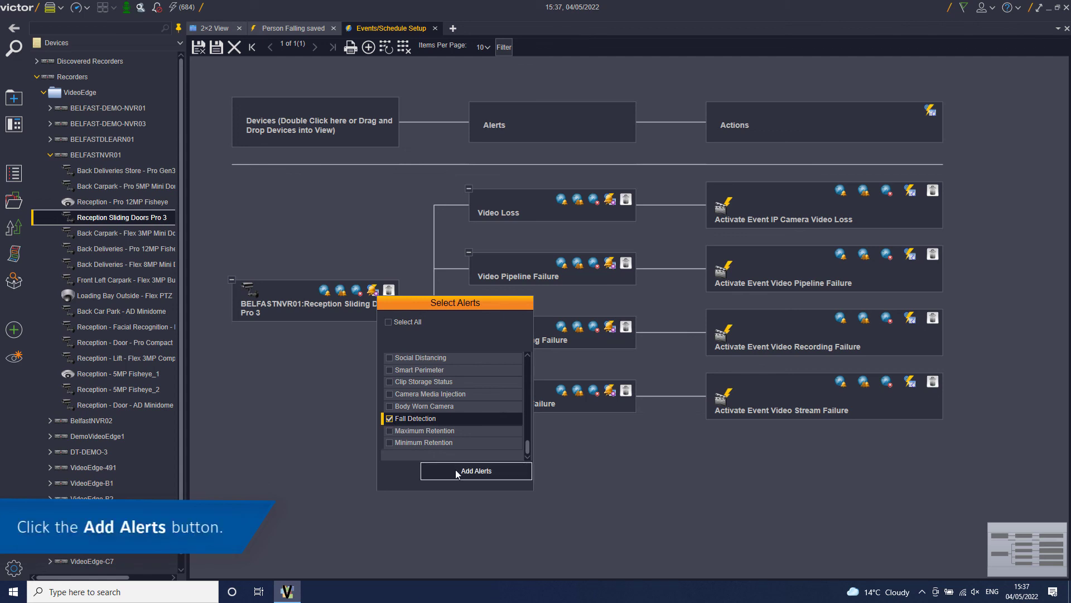
pyautogui.click(476, 471)
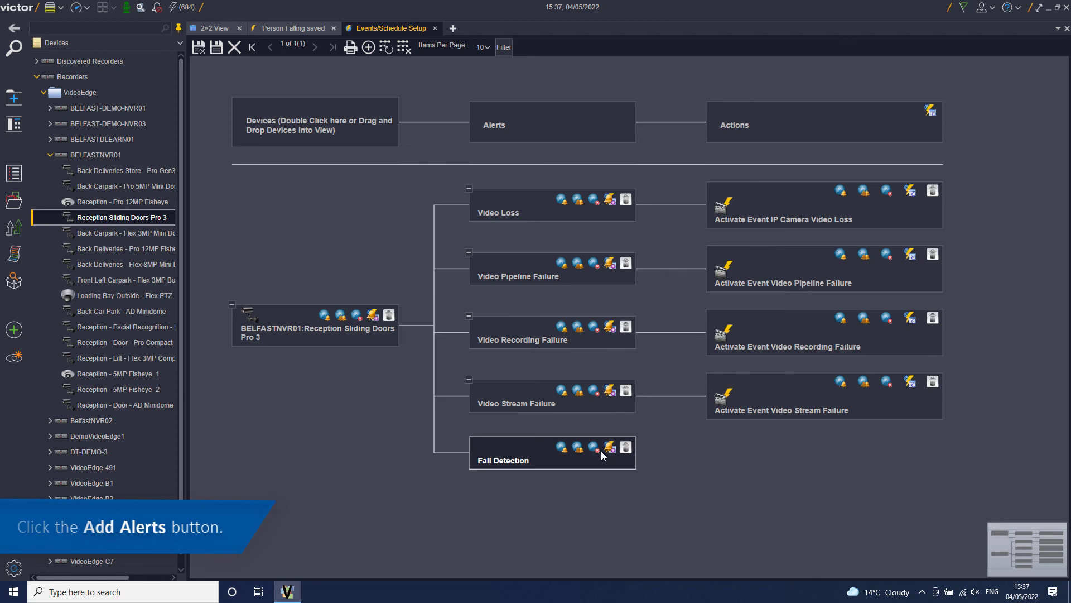
pyautogui.click(609, 447)
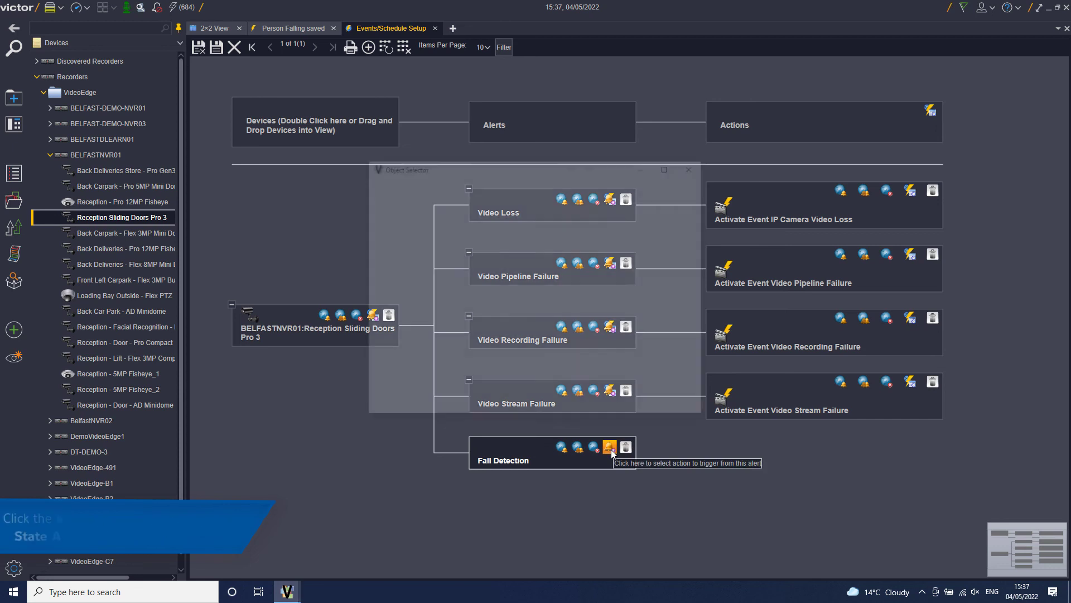
# Assign the Activate Event Person Falling action from Change Event State Actions to the alert.
pyautogui.click(609, 446)
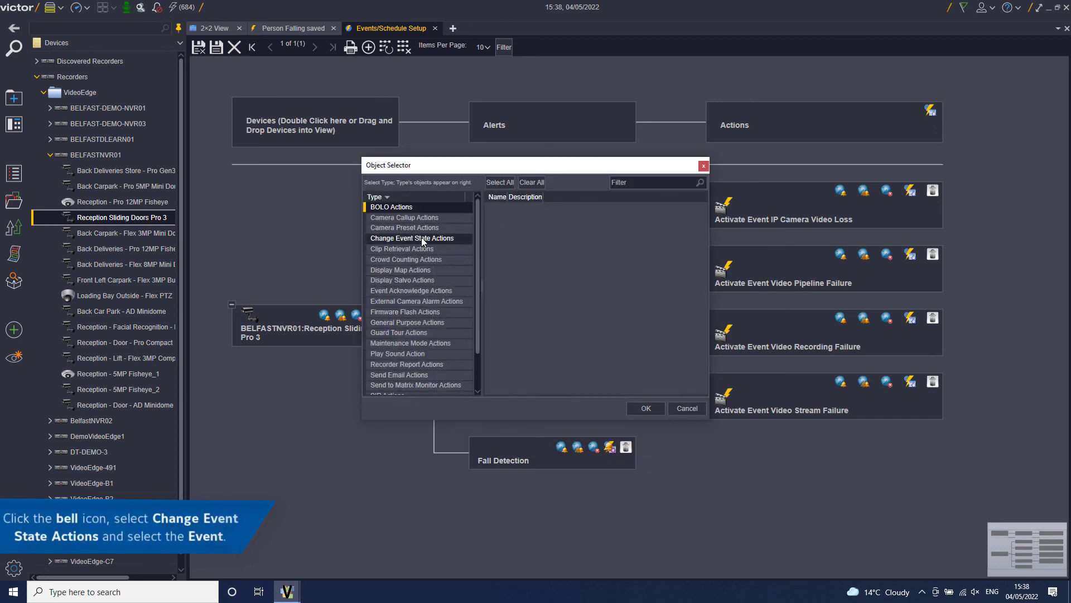
pyautogui.click(411, 238)
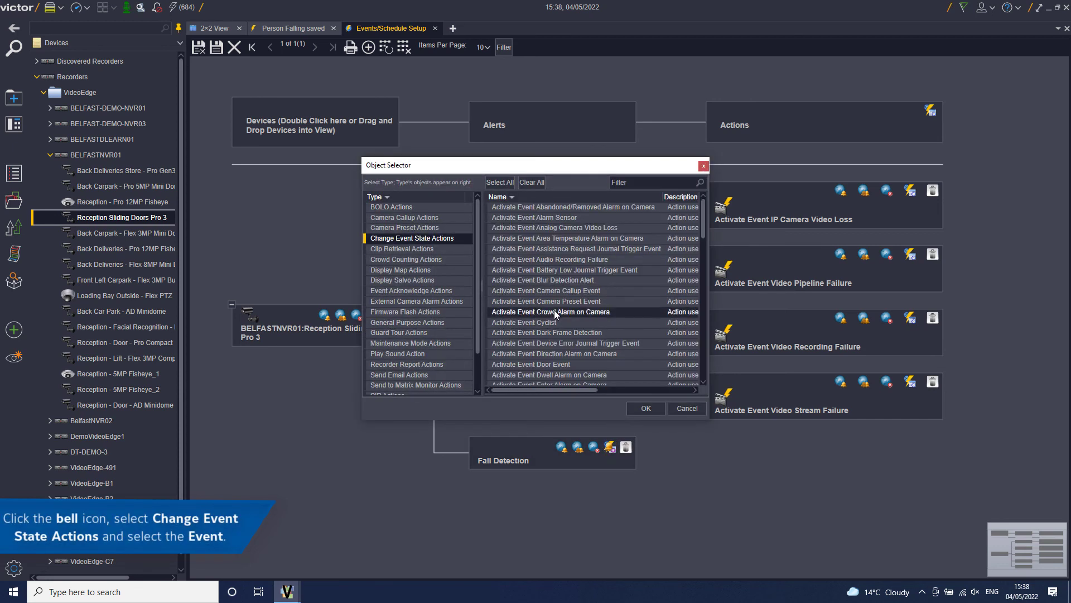
pyautogui.scroll(-3)
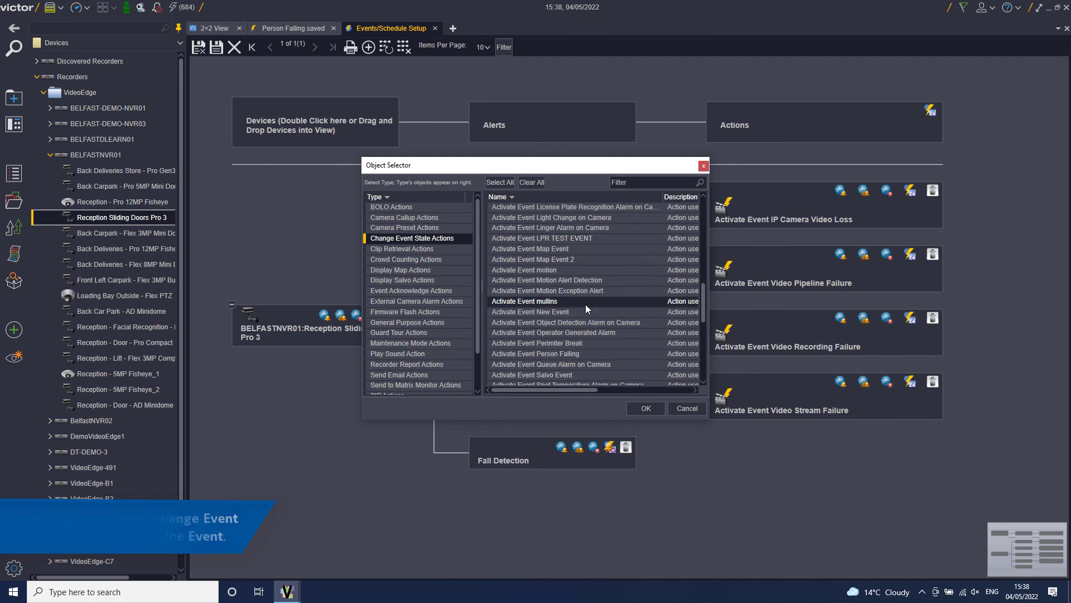
pyautogui.click(536, 354)
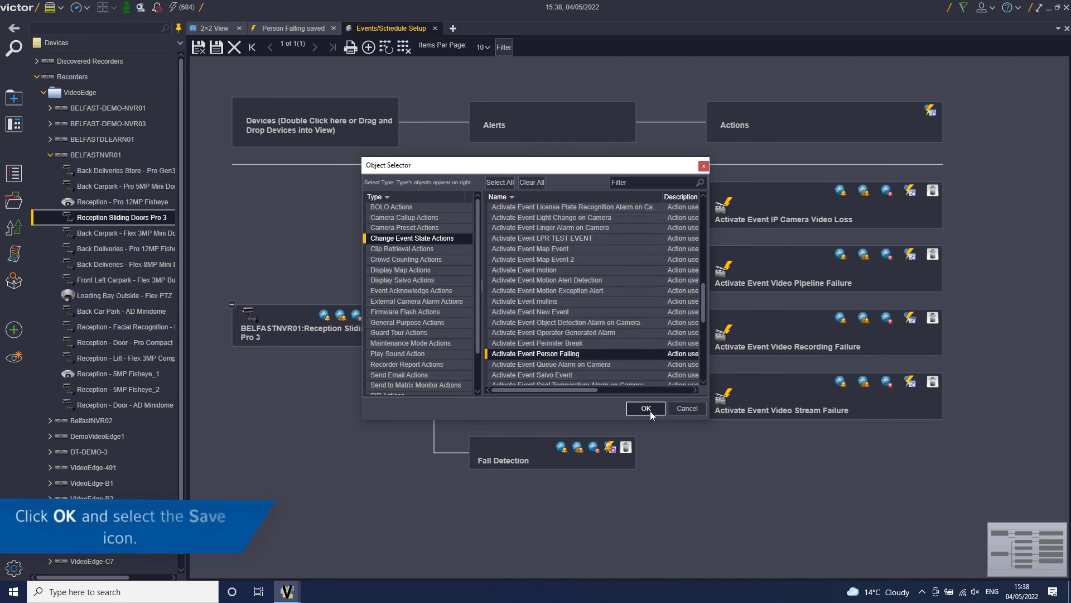
pyautogui.click(644, 408)
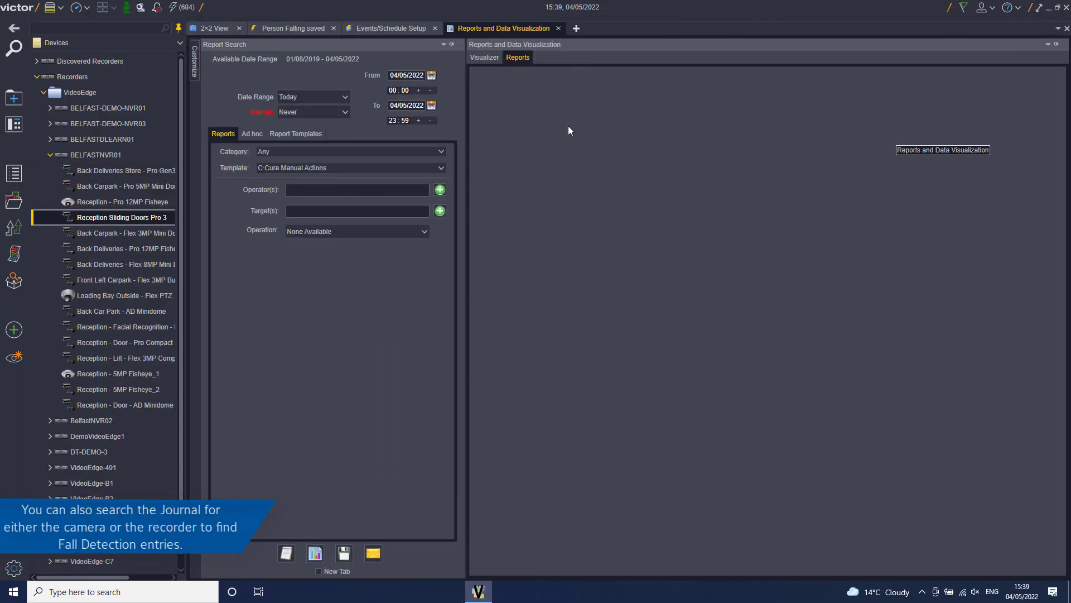
# Switch Report Search to the Ad hoc activity search.
pyautogui.click(252, 132)
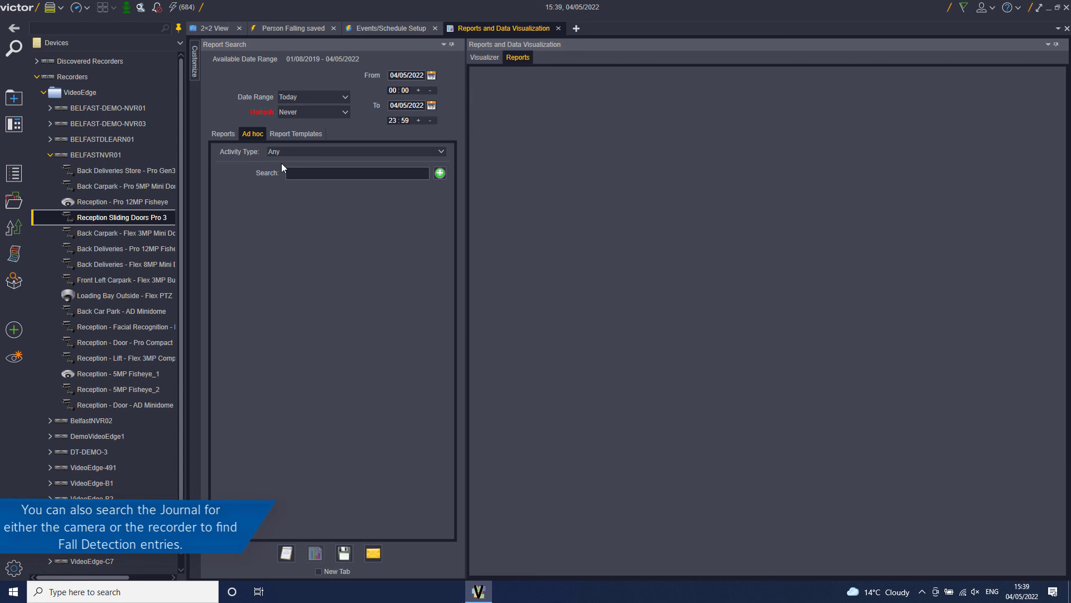